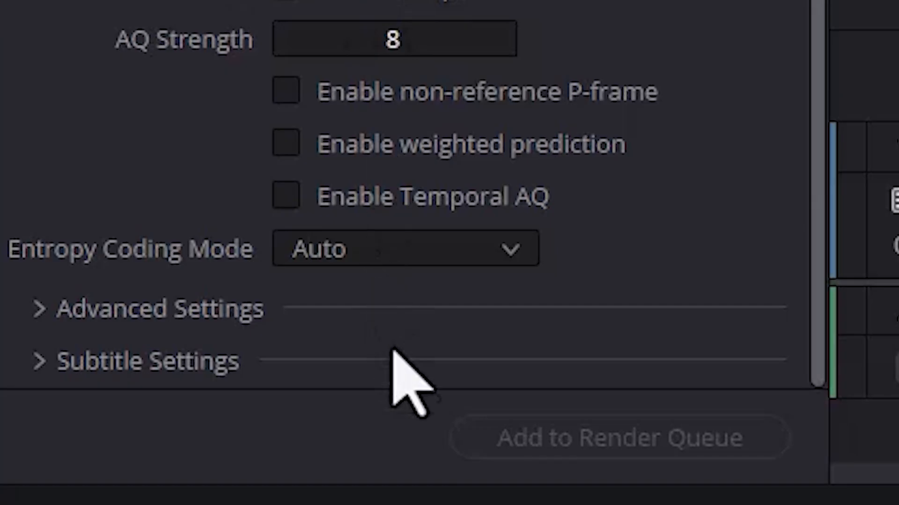
mouse_move(521, 453)
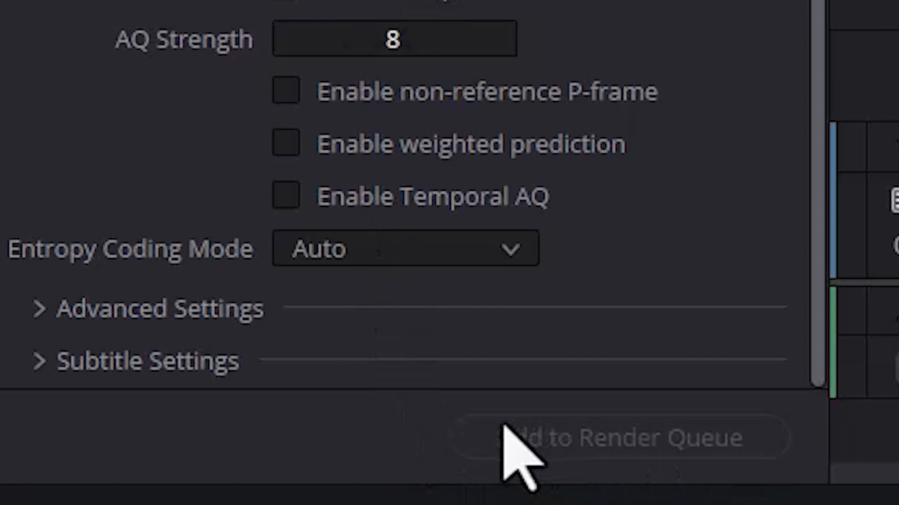
mouse_move(643, 459)
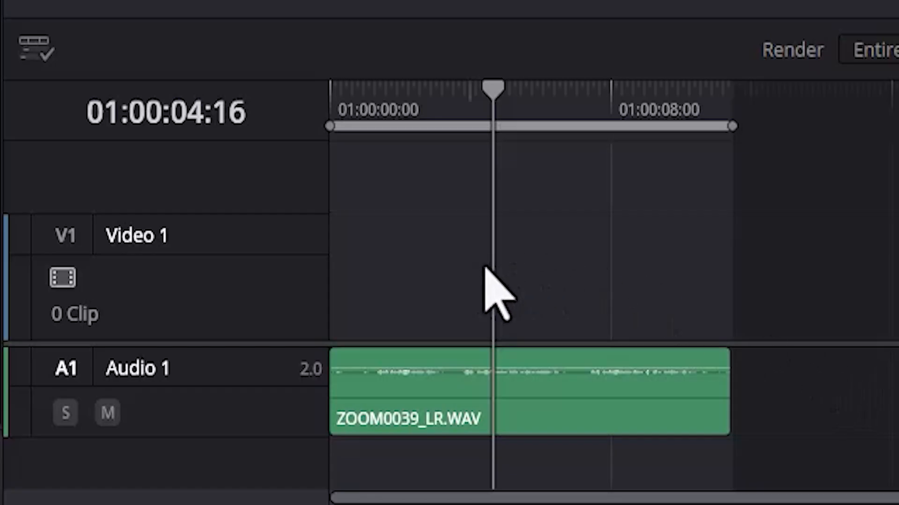
mouse_move(527, 281)
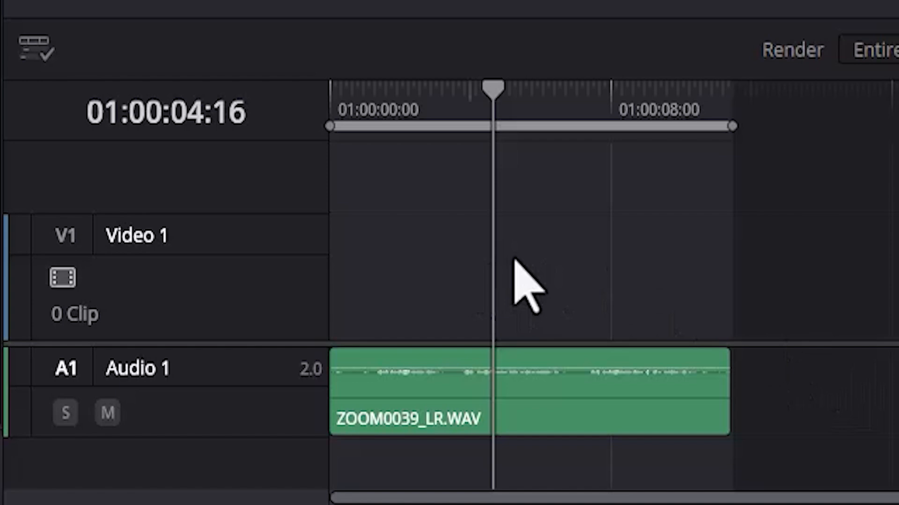
mouse_move(627, 408)
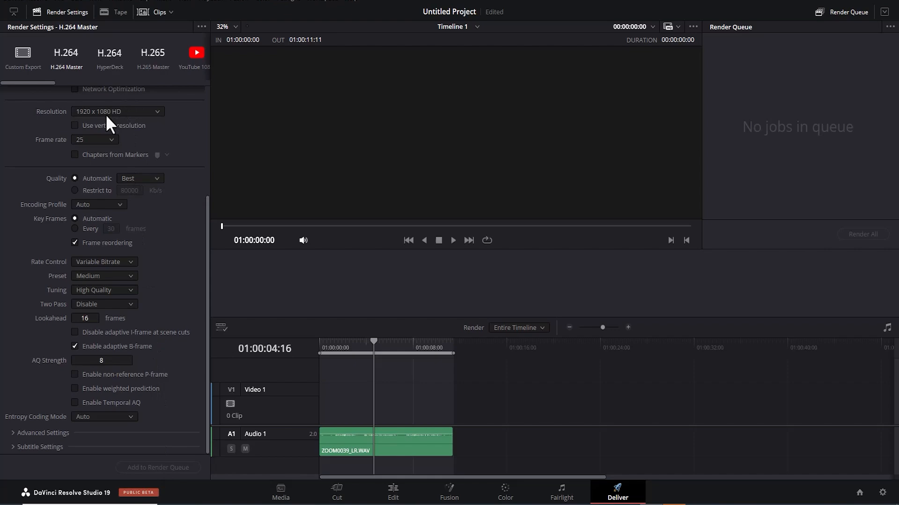
mouse_move(121, 329)
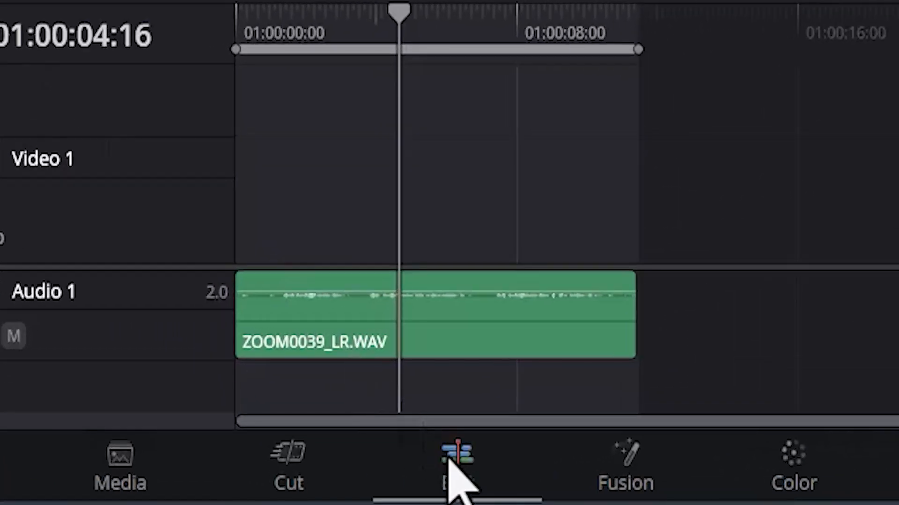
Create a new timeline named Timeline 2 from the selected audio clip on the Edit page.
click(457, 464)
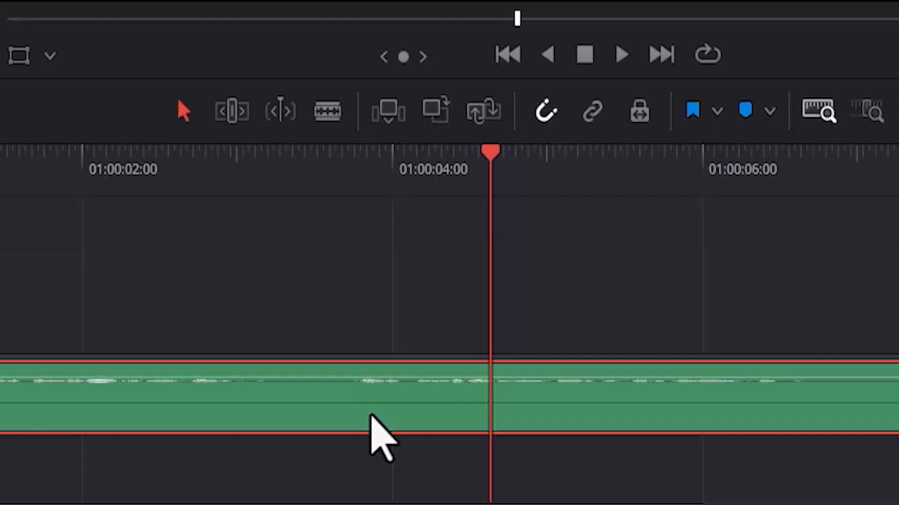
right_click(234, 97)
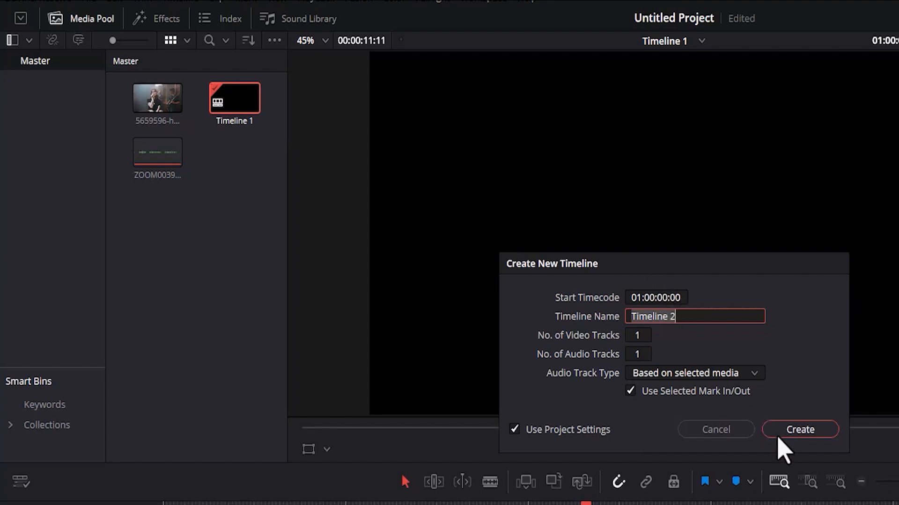
click(798, 429)
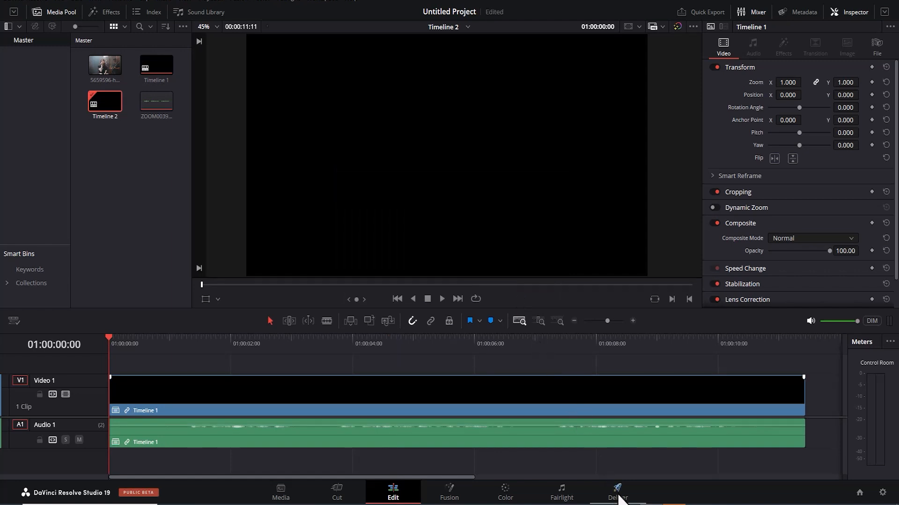
Bring Timeline 2 up on the Deliver page so Add to Render Queue becomes available.
click(618, 491)
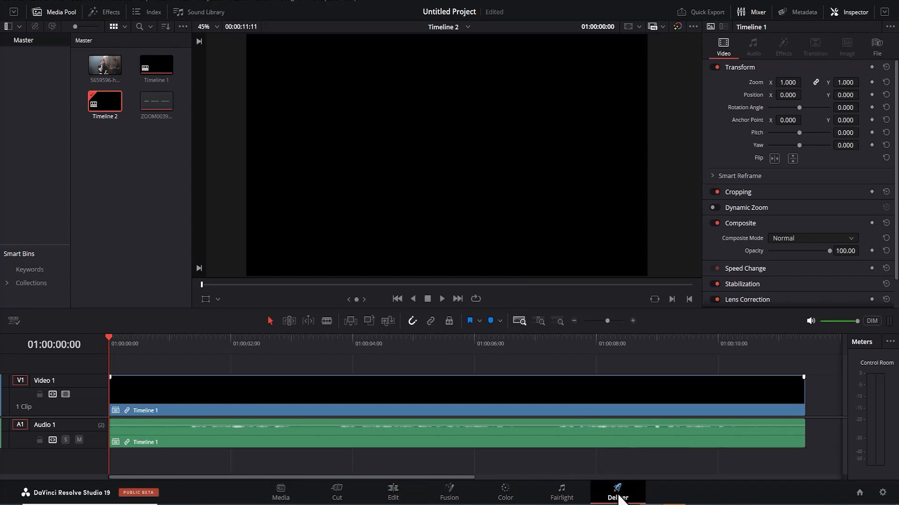
click(618, 491)
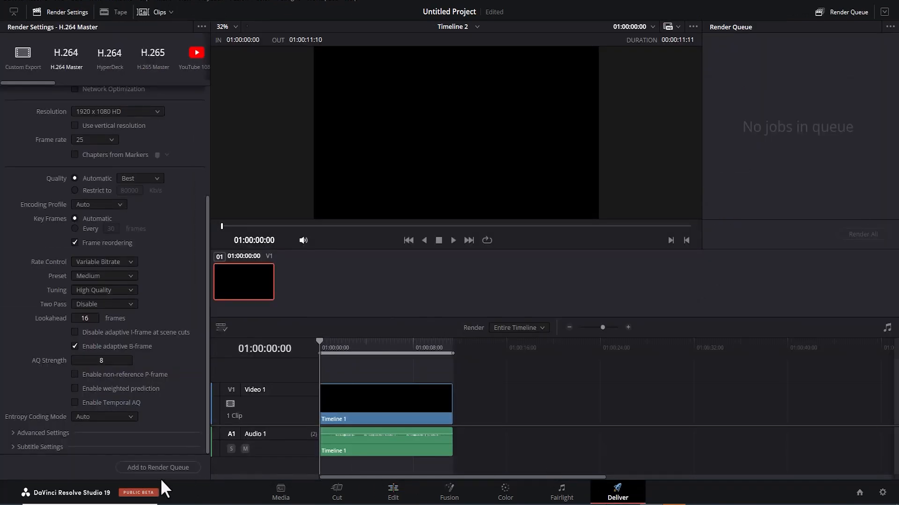